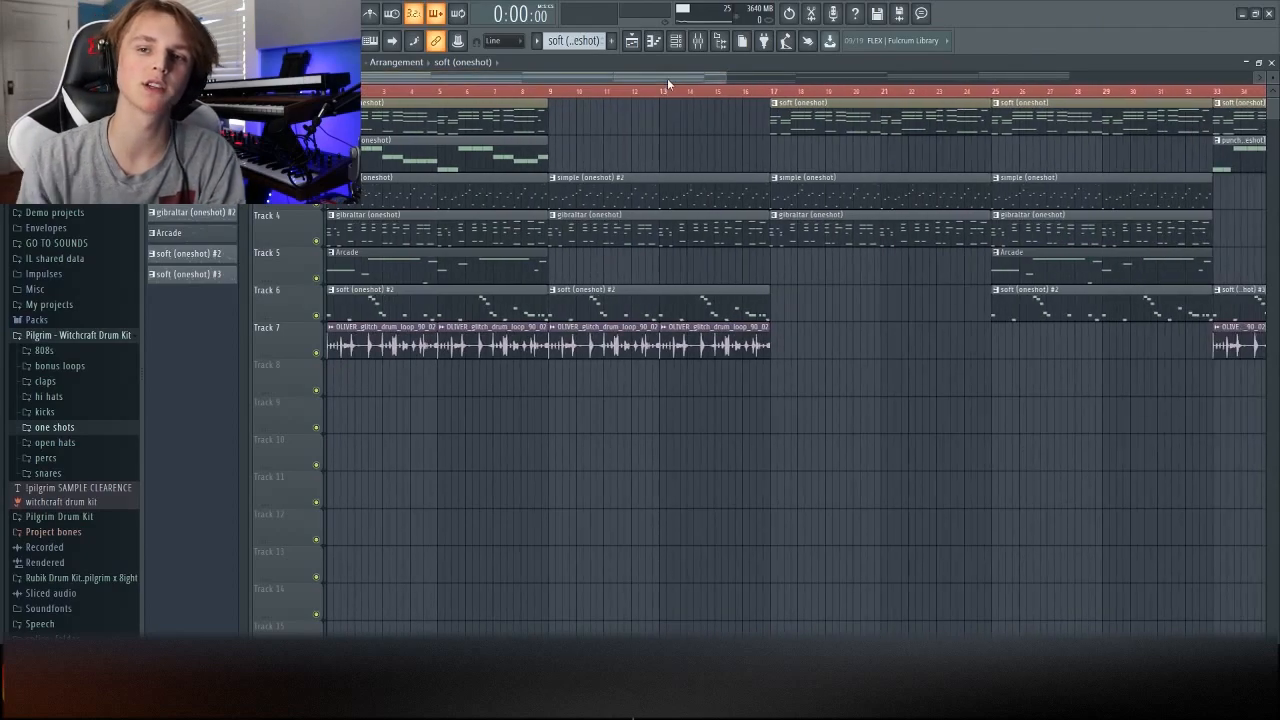
mouse_move(622, 62)
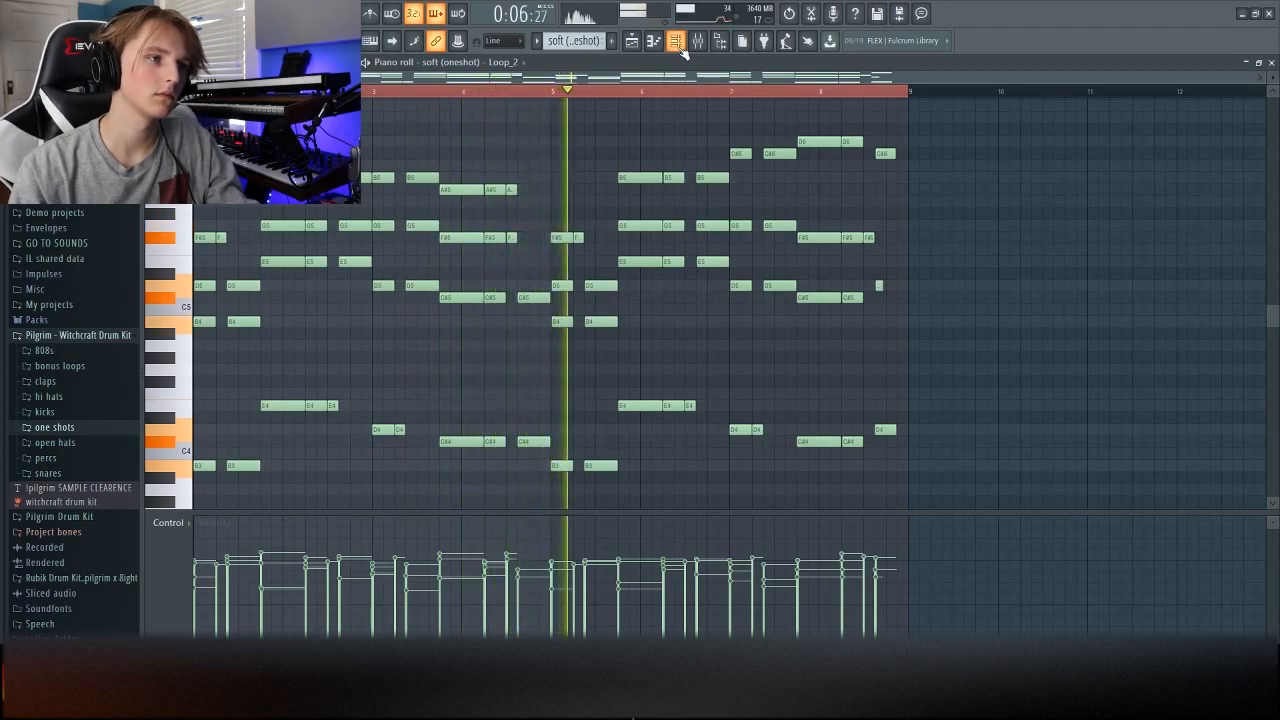
Show a one-shot sampler channel's settings with its waveform, time stretching and precomputed effects.
click(671, 40)
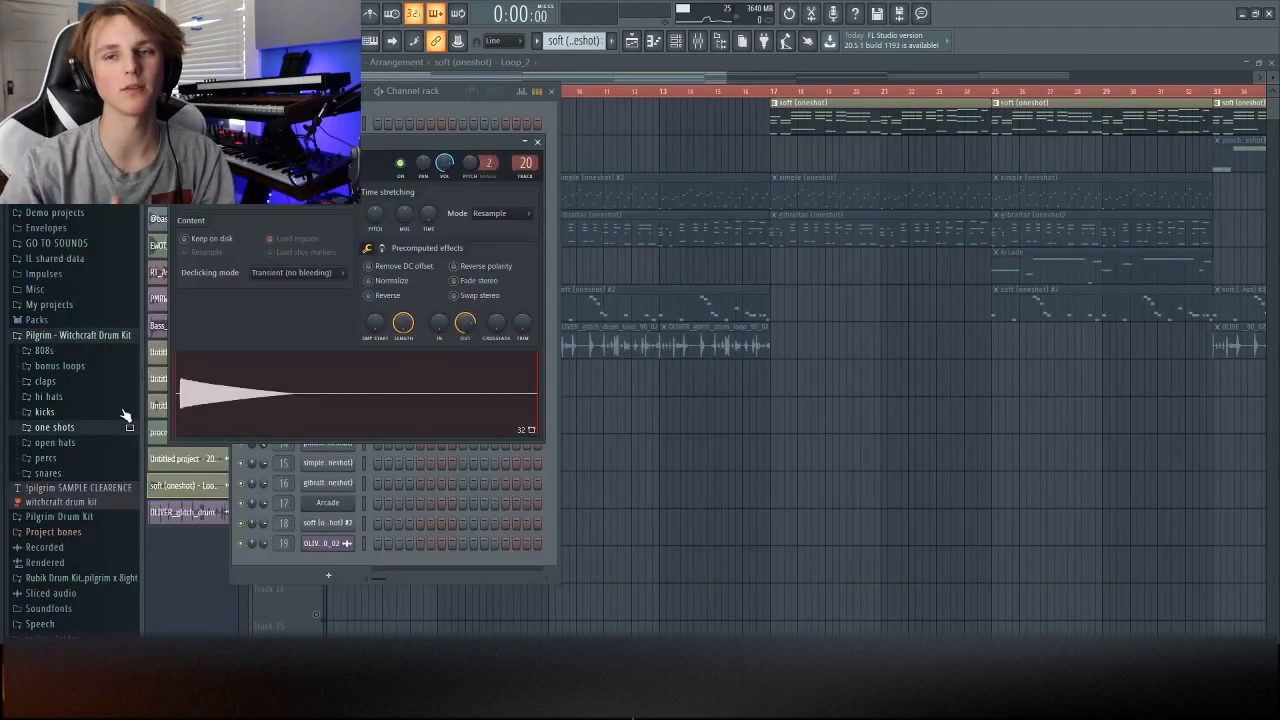
Display the mixer with the punch (oneshot) insert track selected.
click(537, 90)
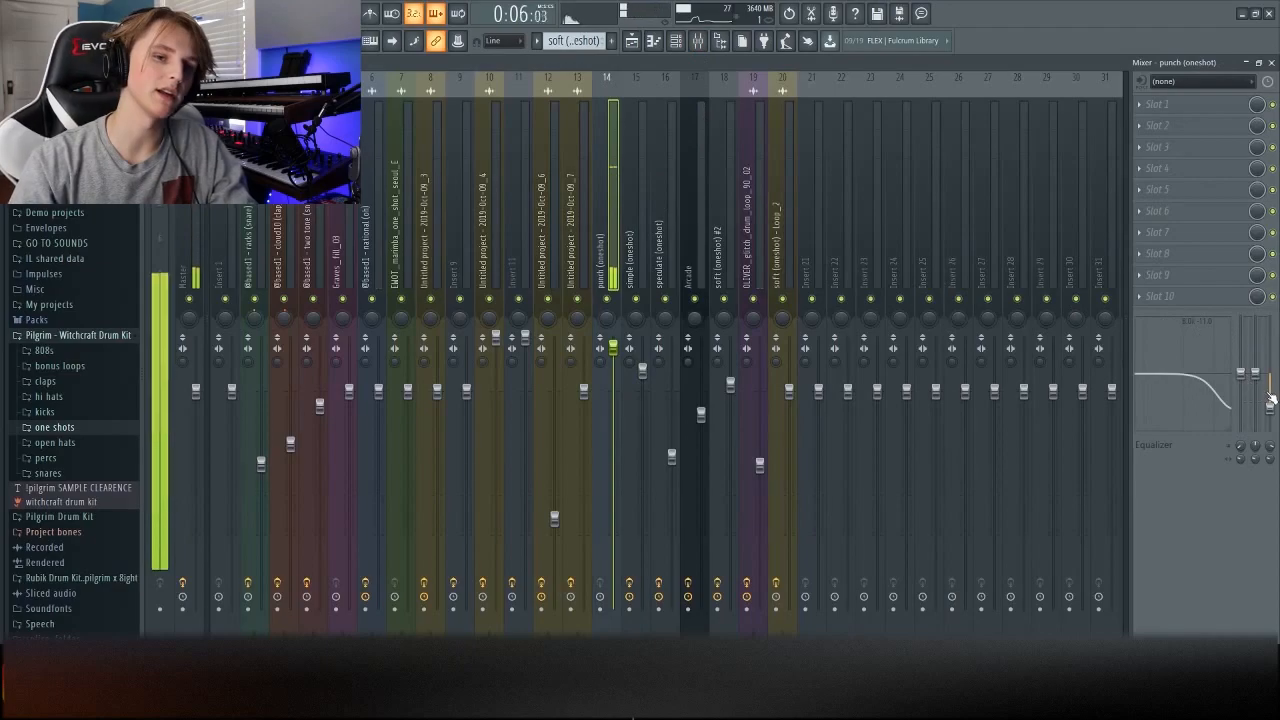
Show the simple (oneshot) pattern's arpeggio notes and velocities in the piano roll.
click(626, 40)
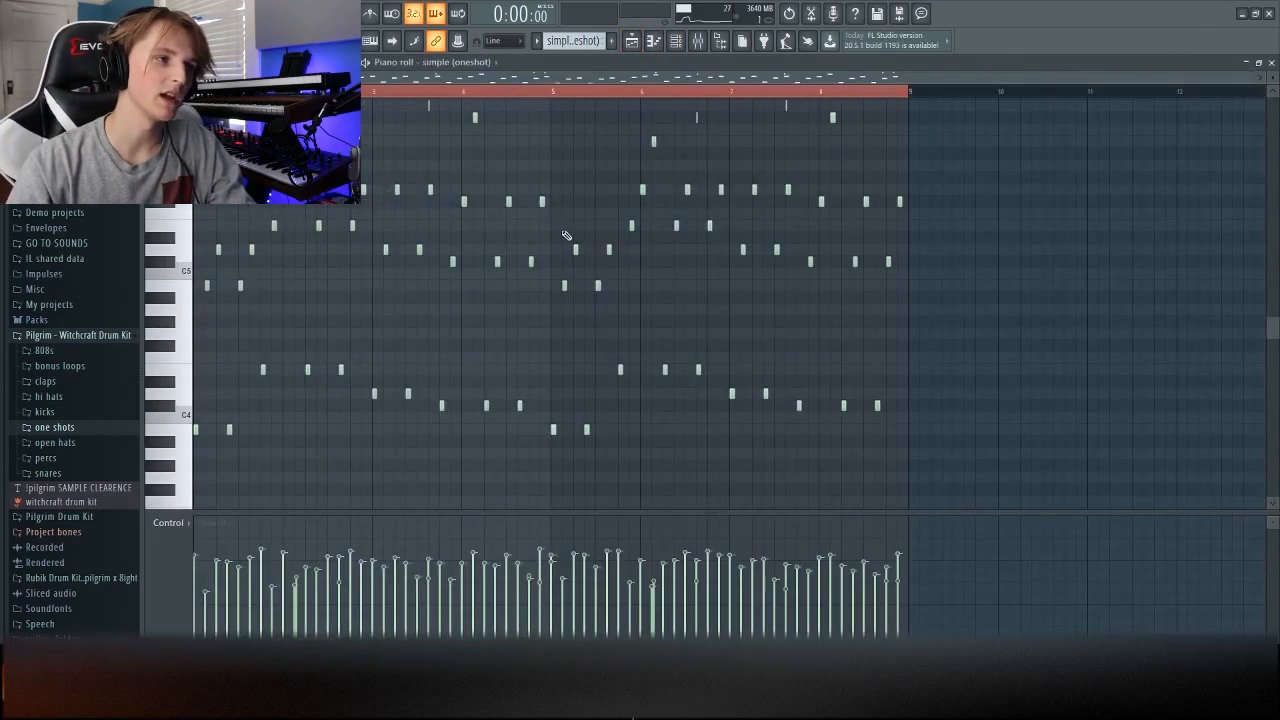
Inspect the arpeggio note sliding to F#6, then play the arrangement from its opening bars.
key(alt+a)
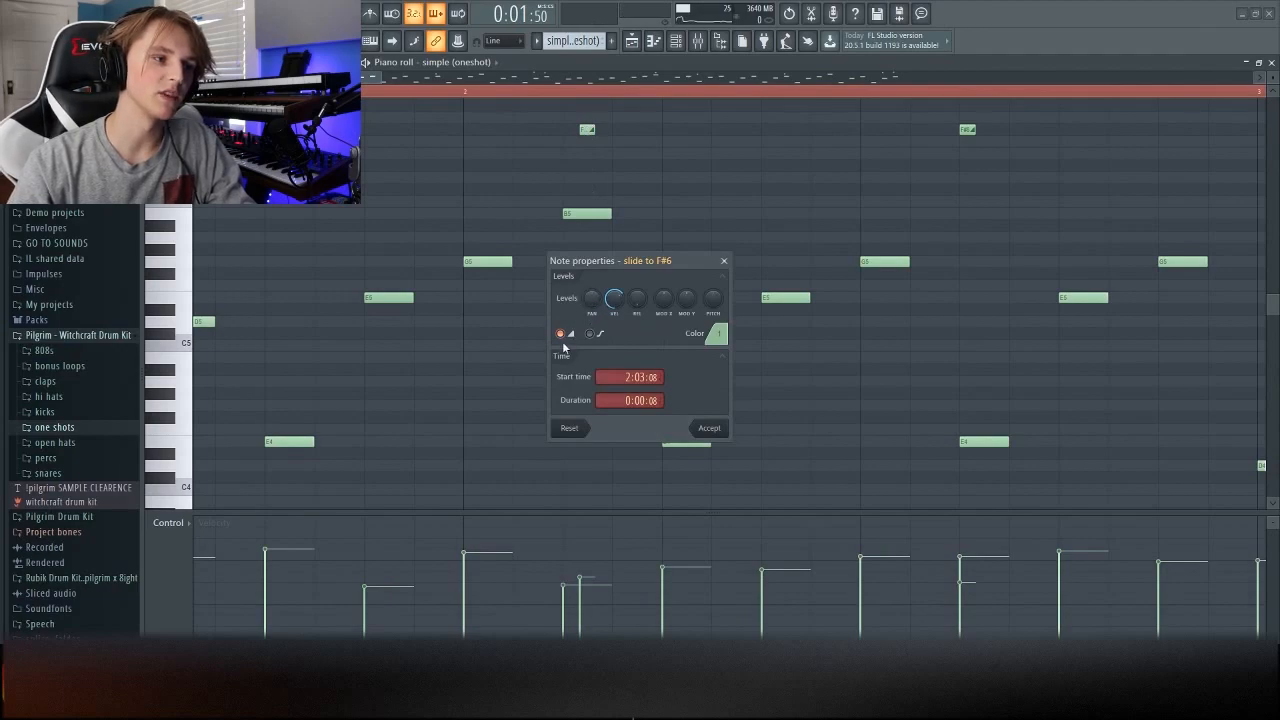
click(708, 428)
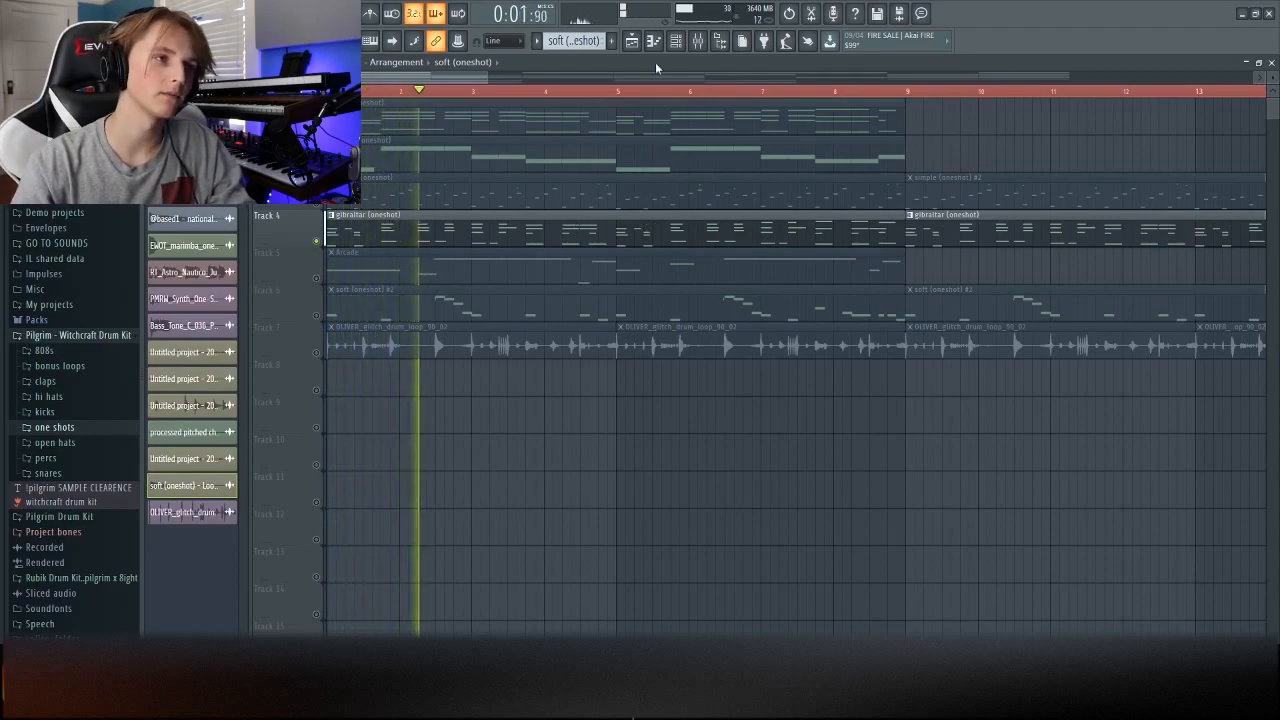
Select speculate (oneshot), then the Arcade insert to show Guitar Rig 5, RC-20, Megaverb 3 and EQs.
click(665, 41)
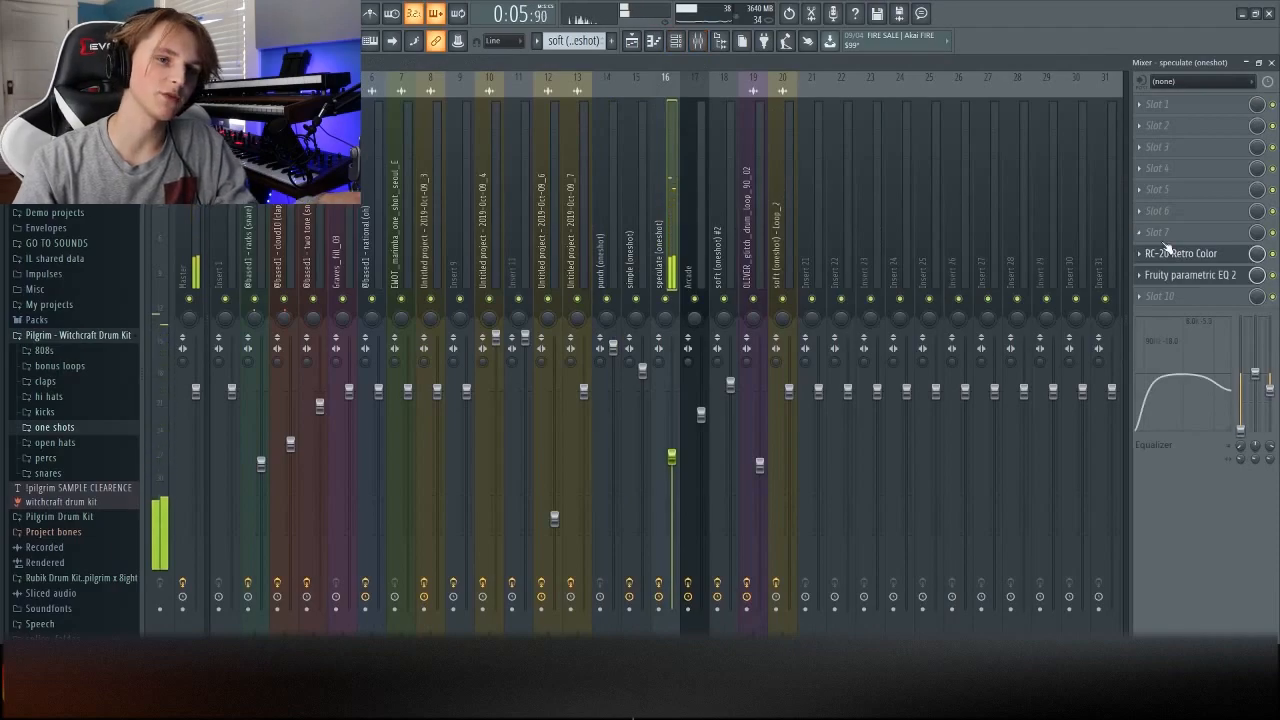
click(1176, 253)
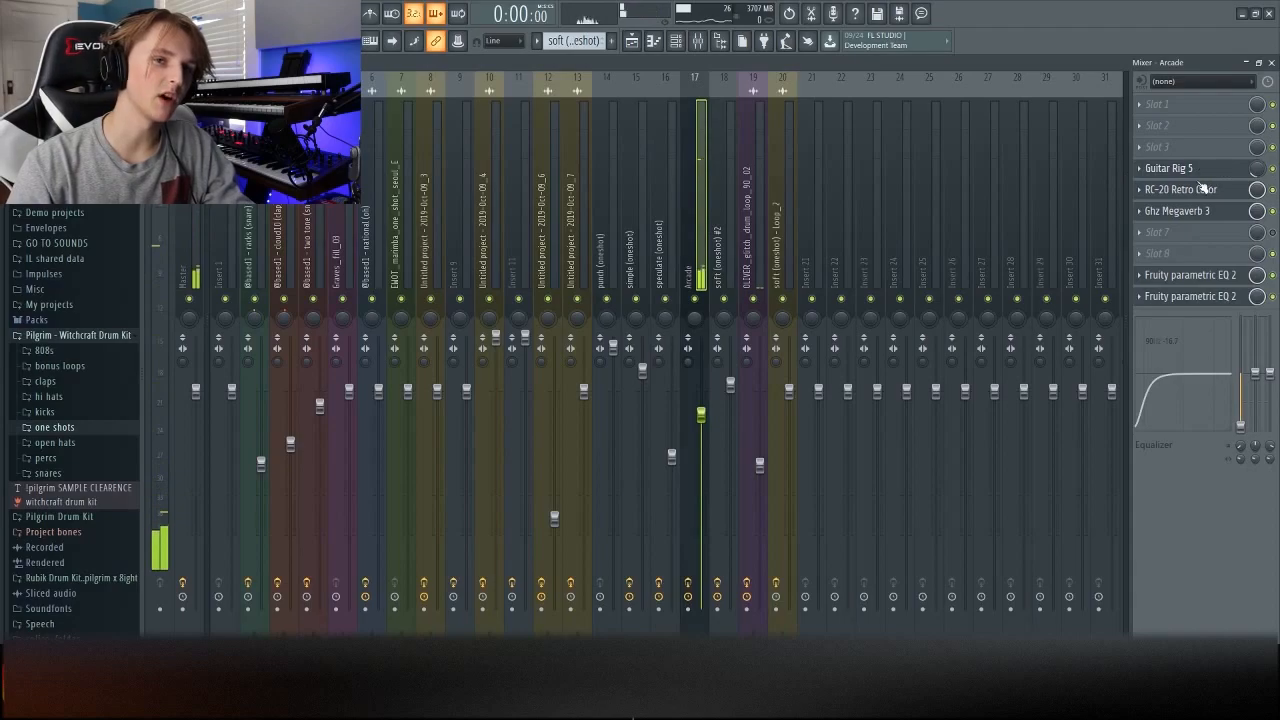
Review Arcade's RC-20 Retro Color settings, then show soft (oneshot) #2's Lossy 3 and Delay Eternity chain.
click(1168, 168)
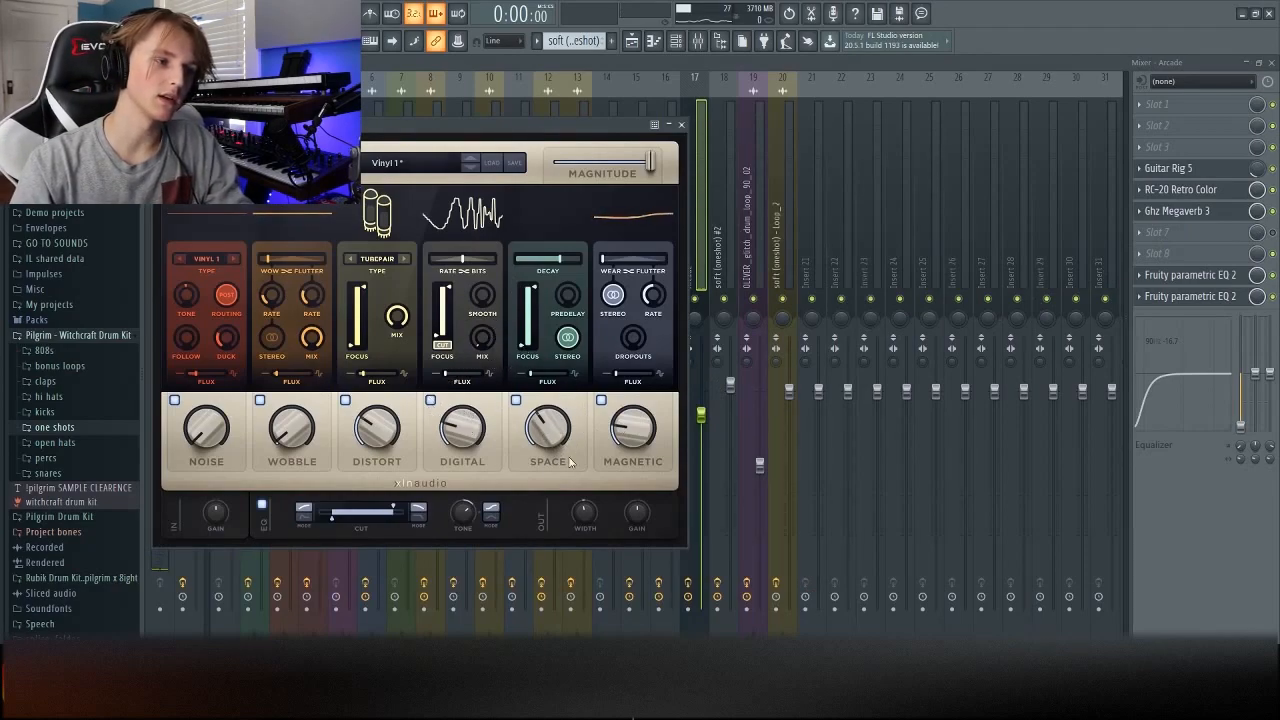
click(680, 124)
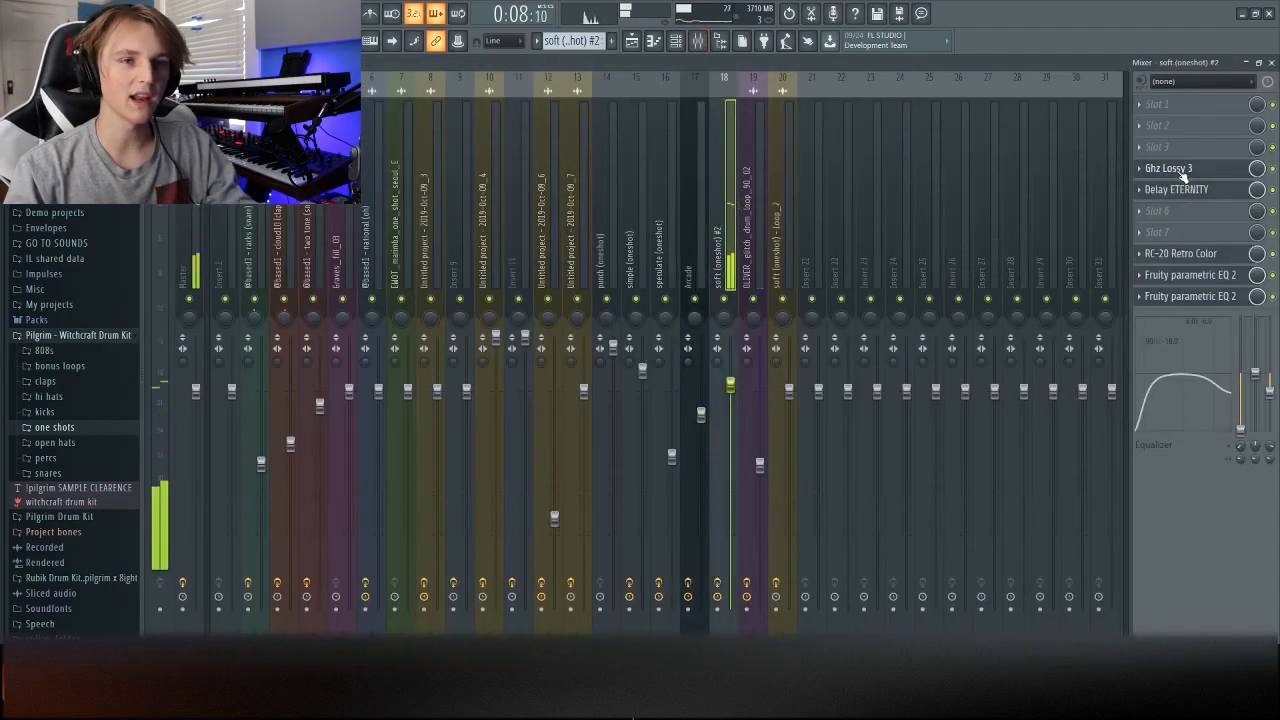
click(1165, 168)
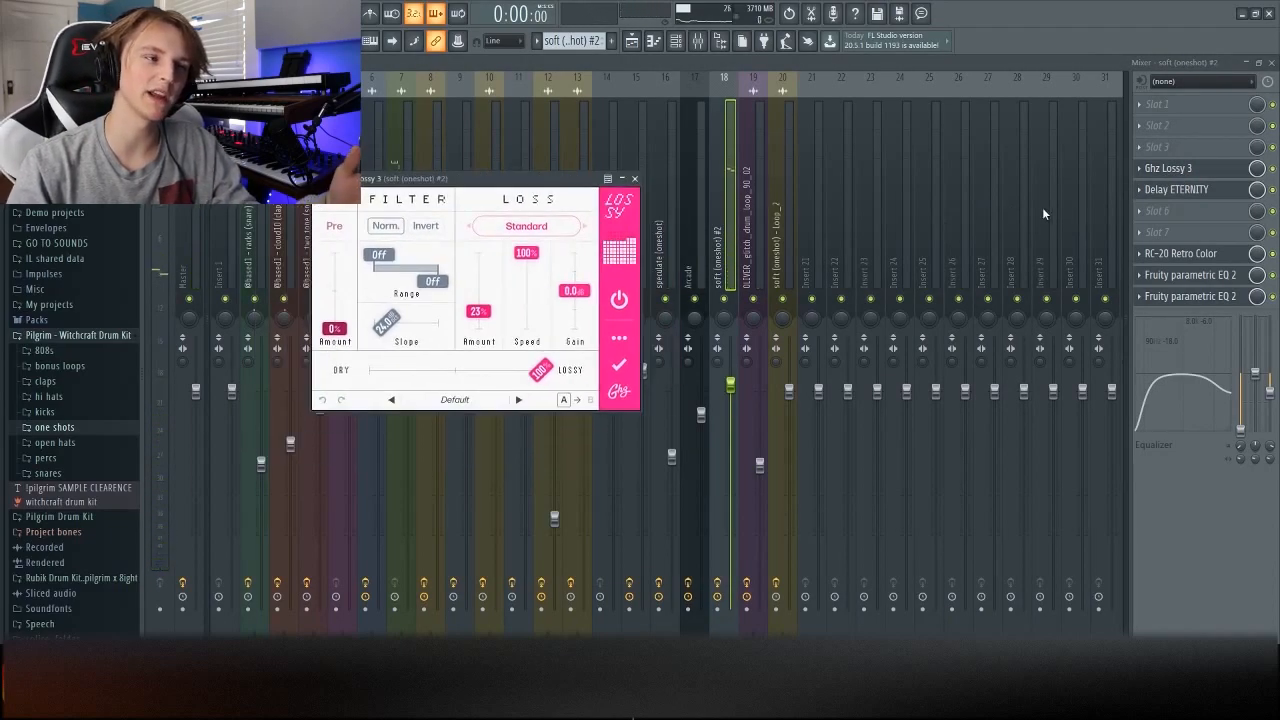
Open the Delay ETERNITY plugin on soft (oneshot) #2 after viewing Lossy 3.
click(1176, 189)
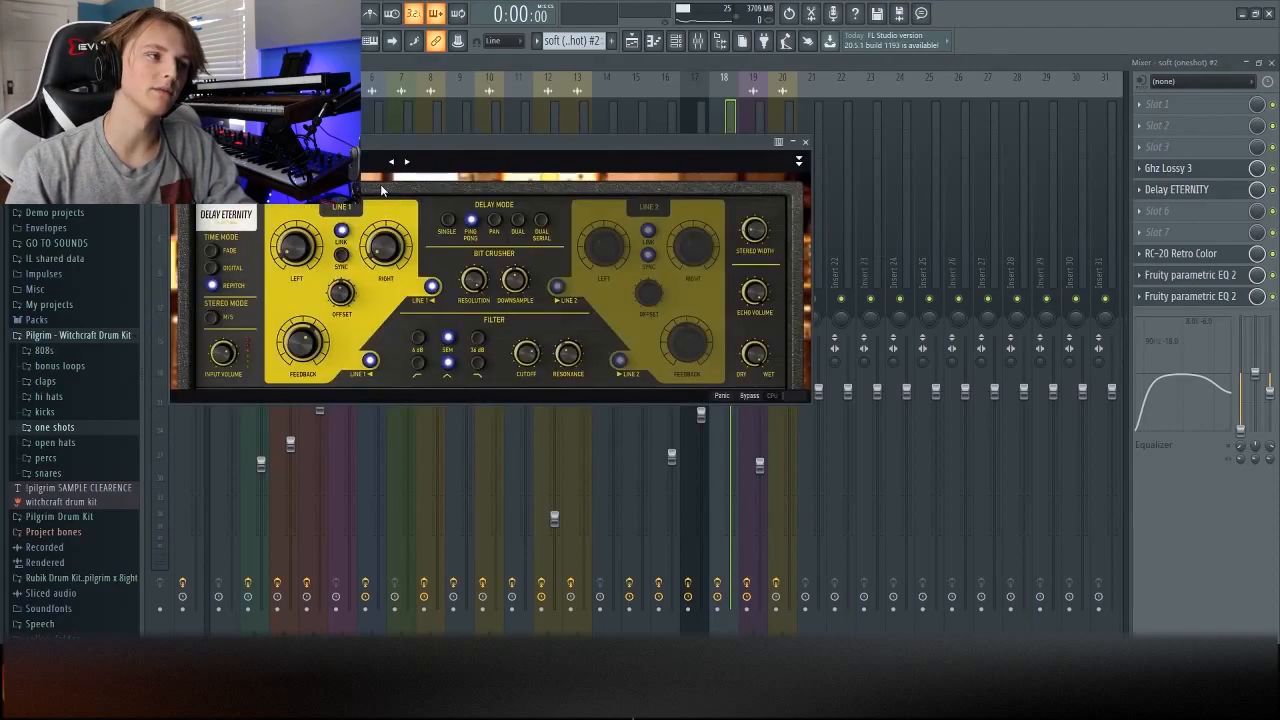